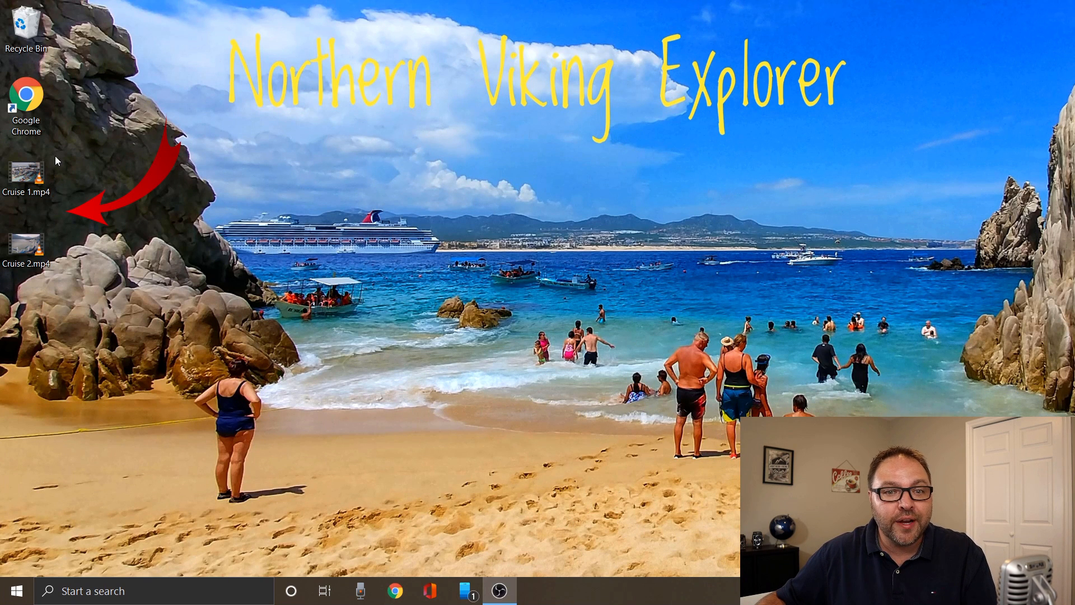
Preview the Cruise 1.mp4 and Cruise 2.mp4 clips from the desktop before editing.
left_click(26, 175)
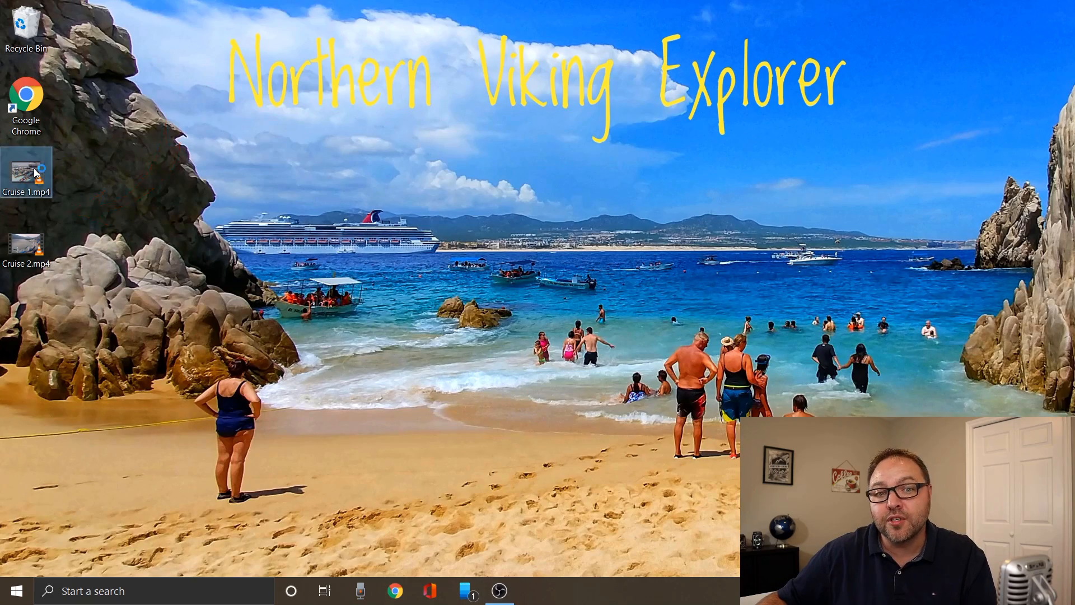
double_click(26, 172)
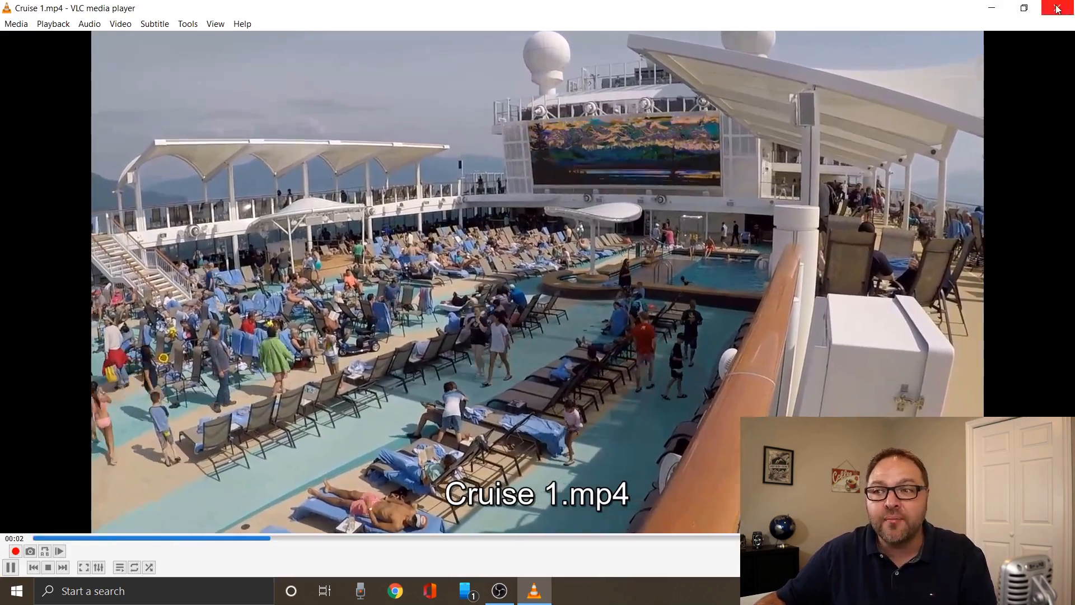
left_click(1059, 8)
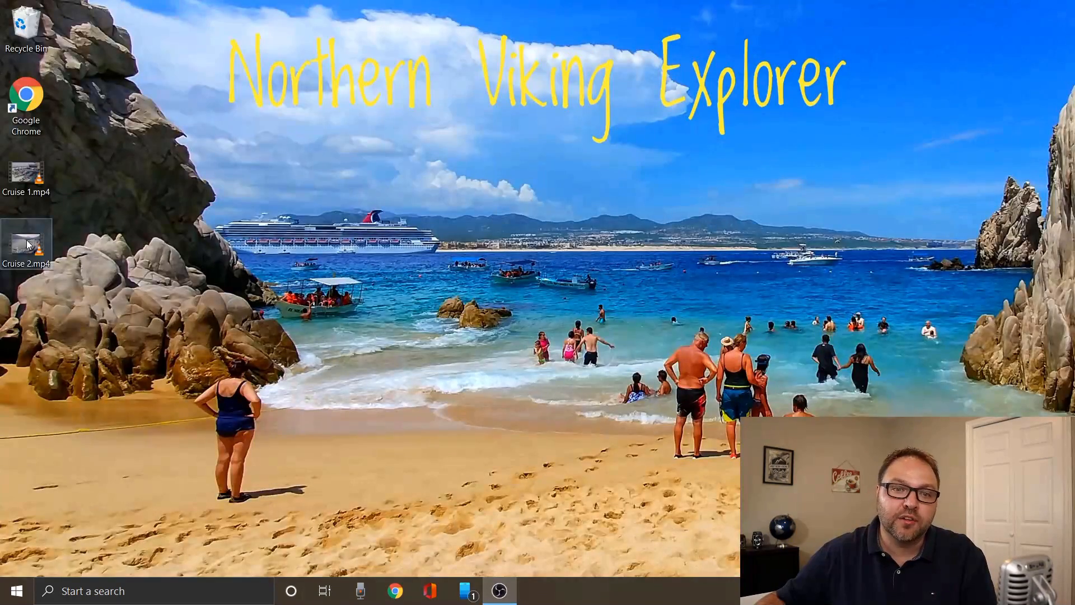
double_click(26, 243)
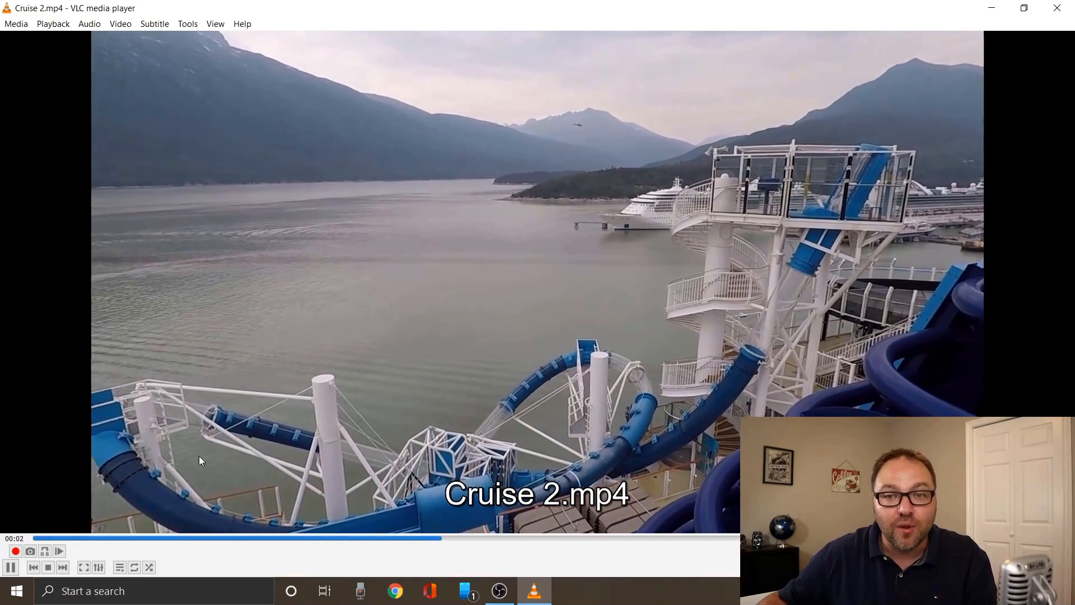
left_click(1058, 8)
type("video")
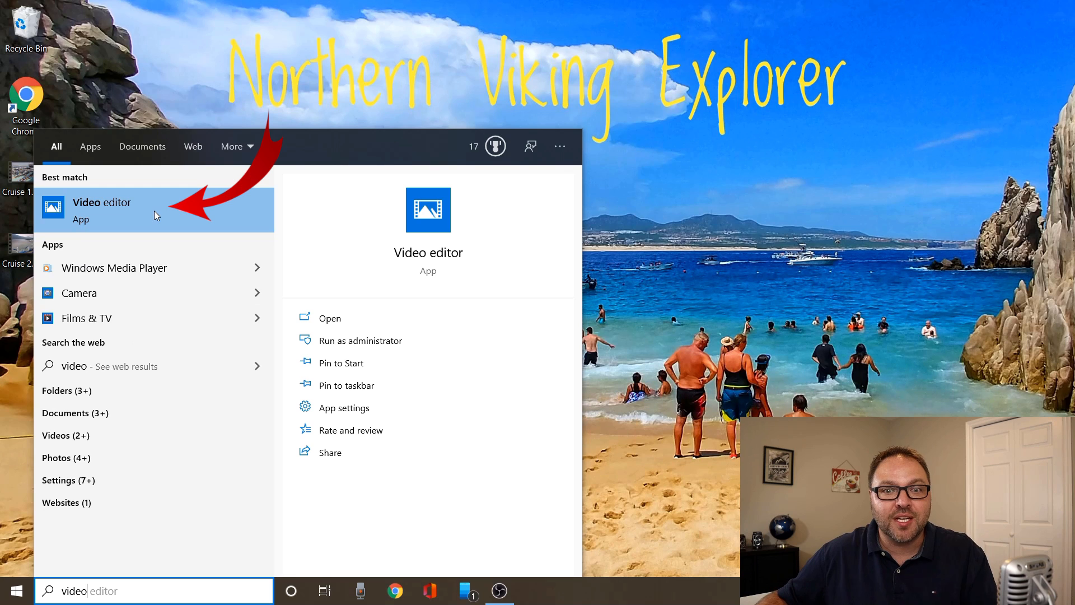
mouse_move(169, 217)
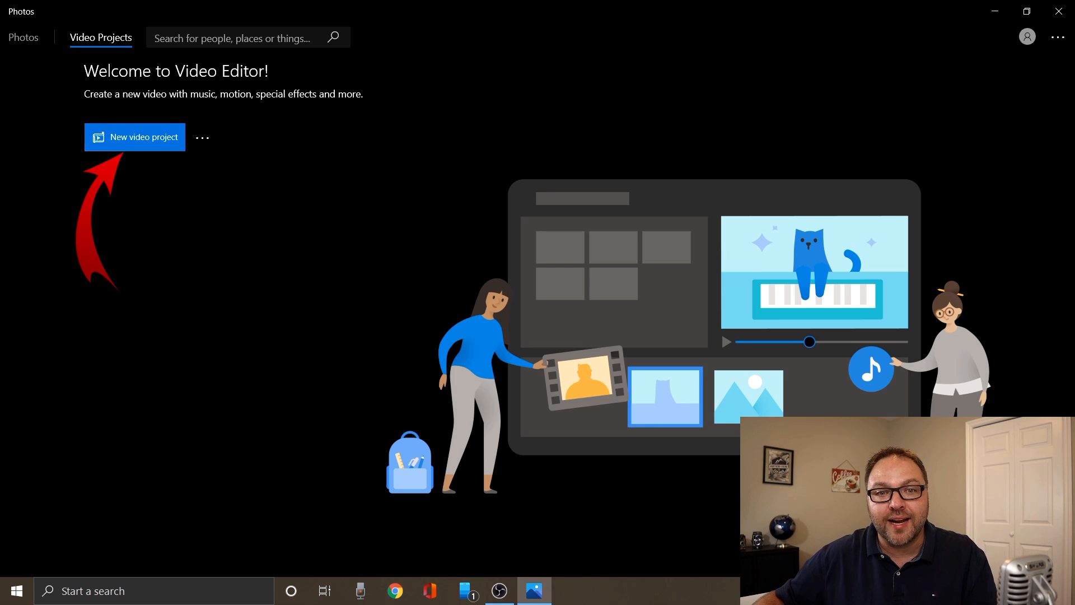
mouse_move(163, 169)
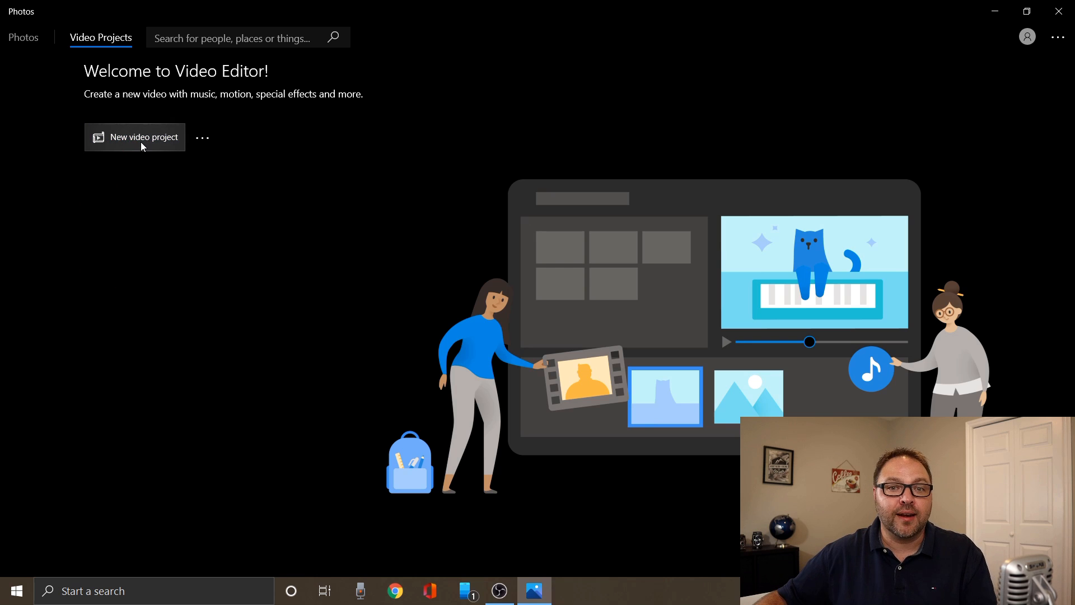
Create a new video project and name it 'merge video'.
left_click(144, 137)
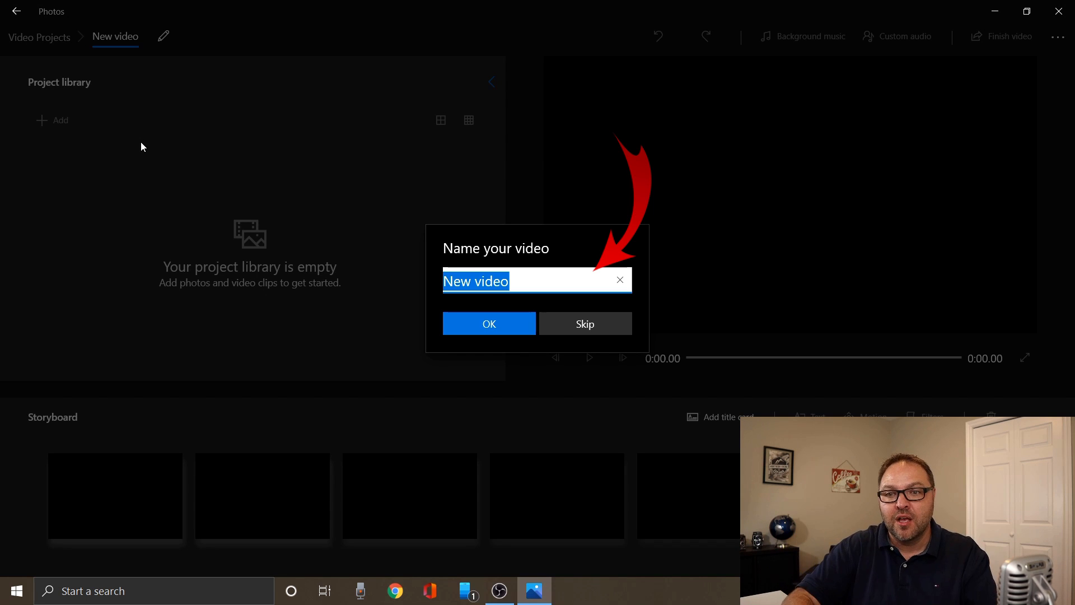
type("m")
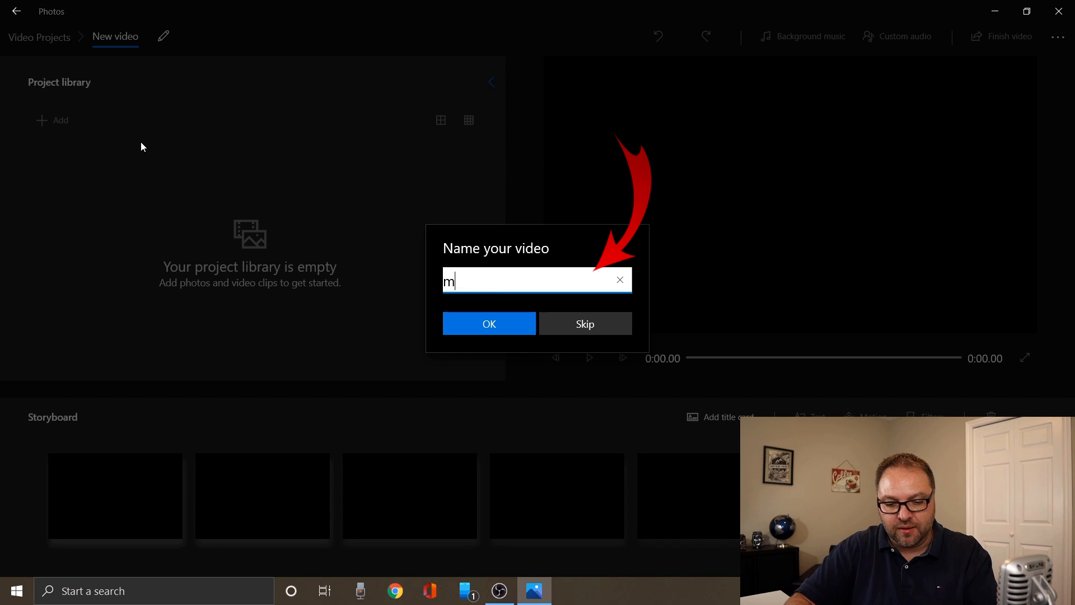
type("erge video")
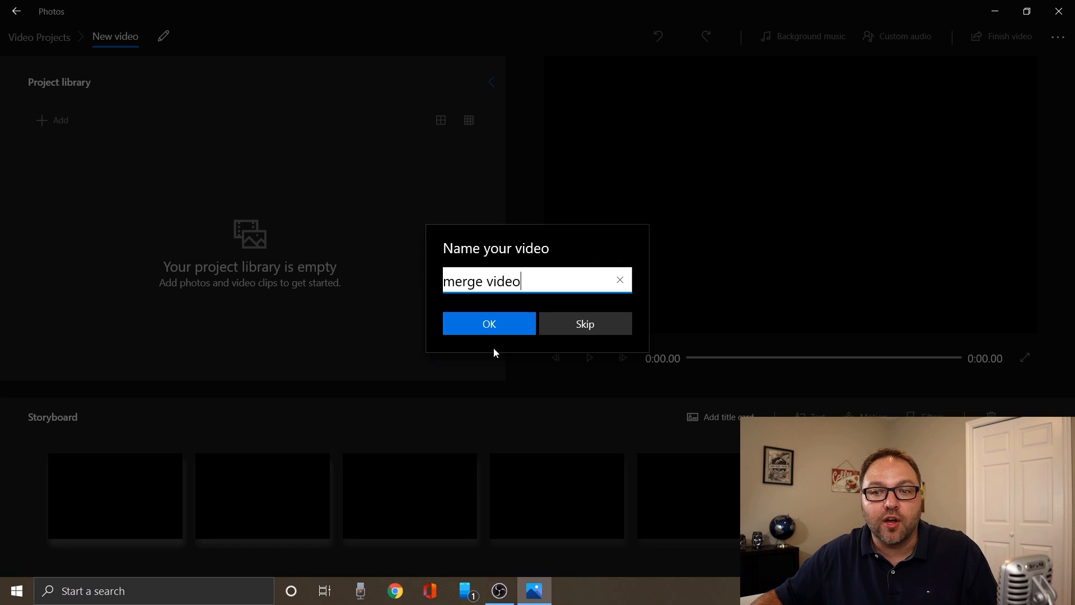
left_click(489, 323)
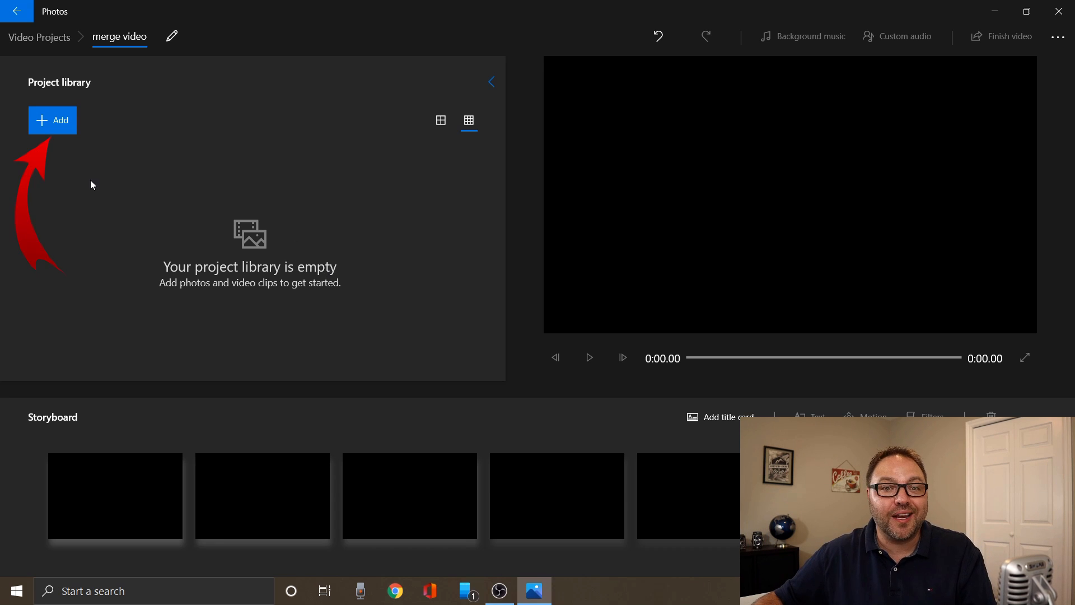
mouse_move(138, 150)
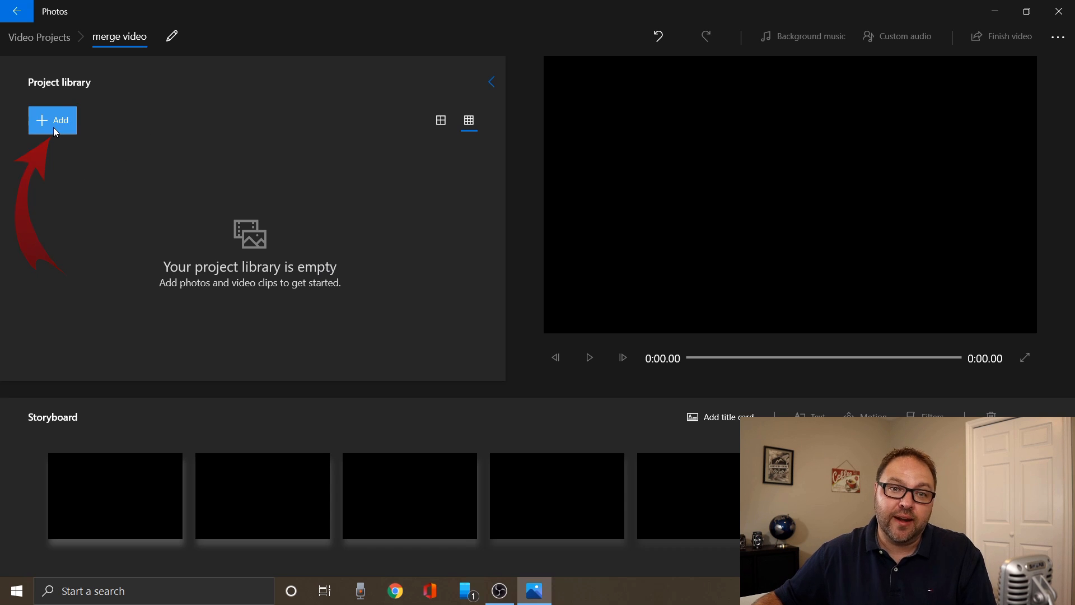
Import Cruise 1.mp4 from the desktop into the project library via Add > From this PC.
left_click(53, 120)
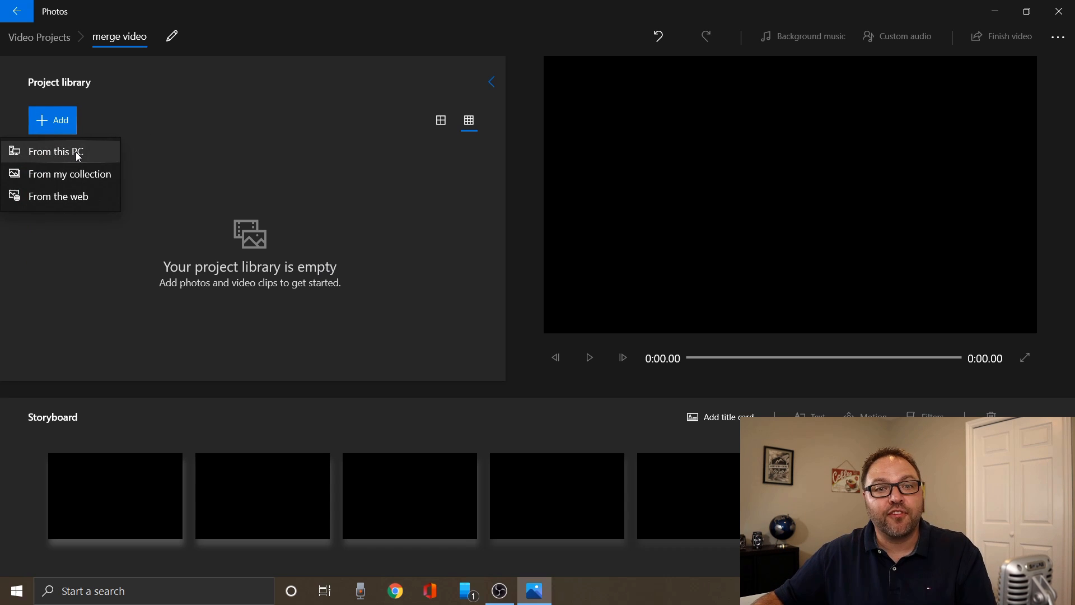
left_click(56, 152)
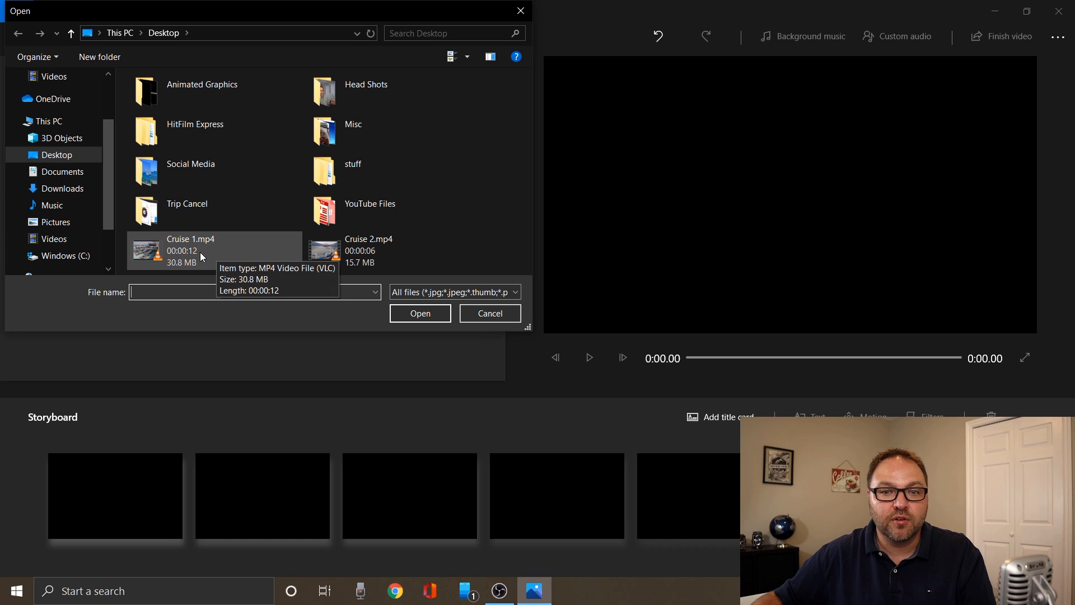
left_click(191, 249)
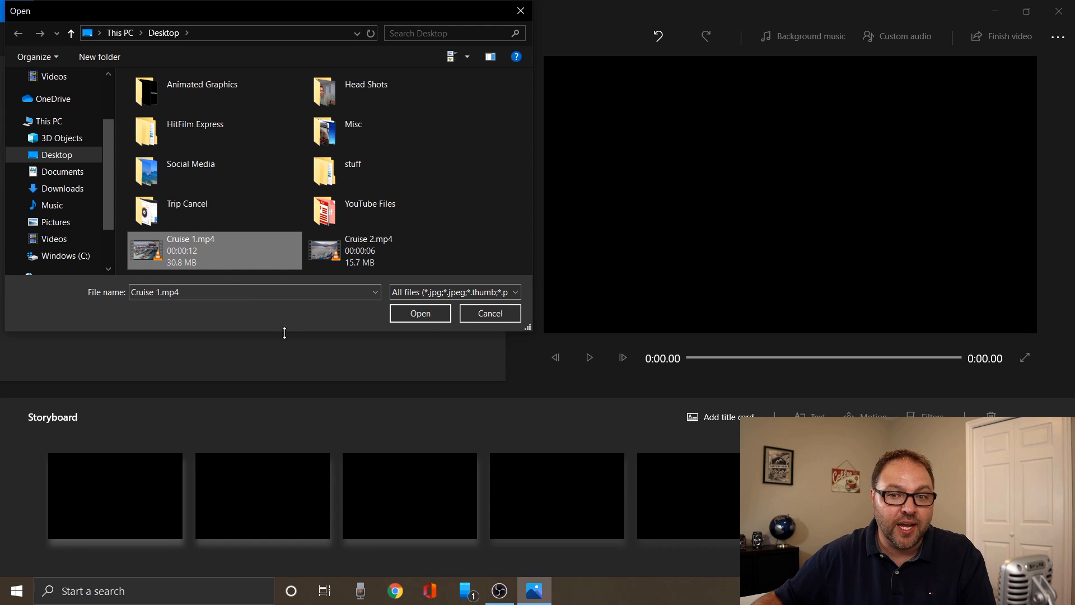
left_click(420, 314)
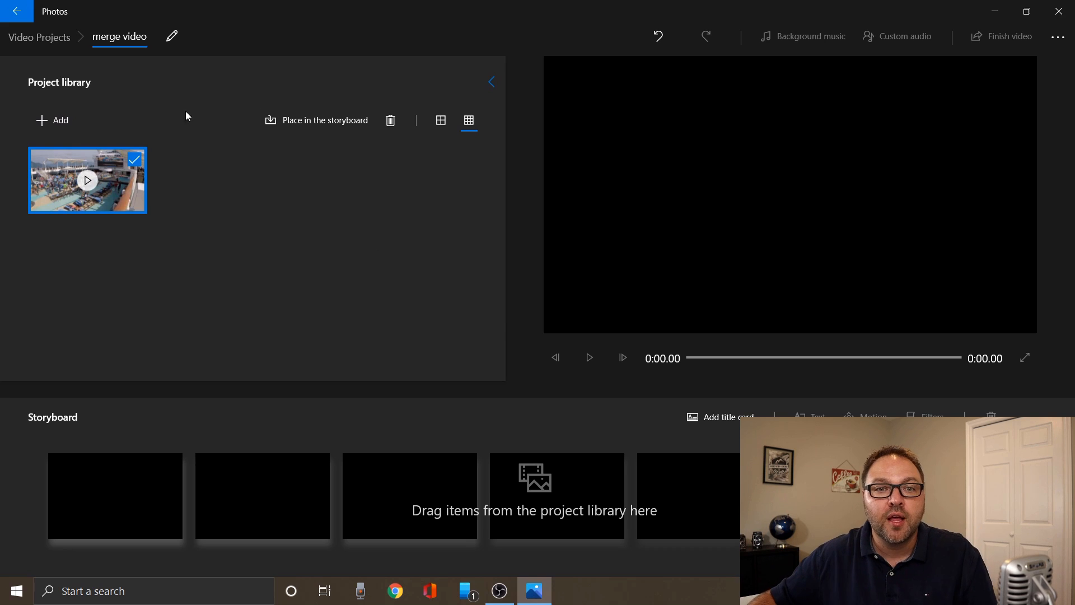
mouse_move(298, 261)
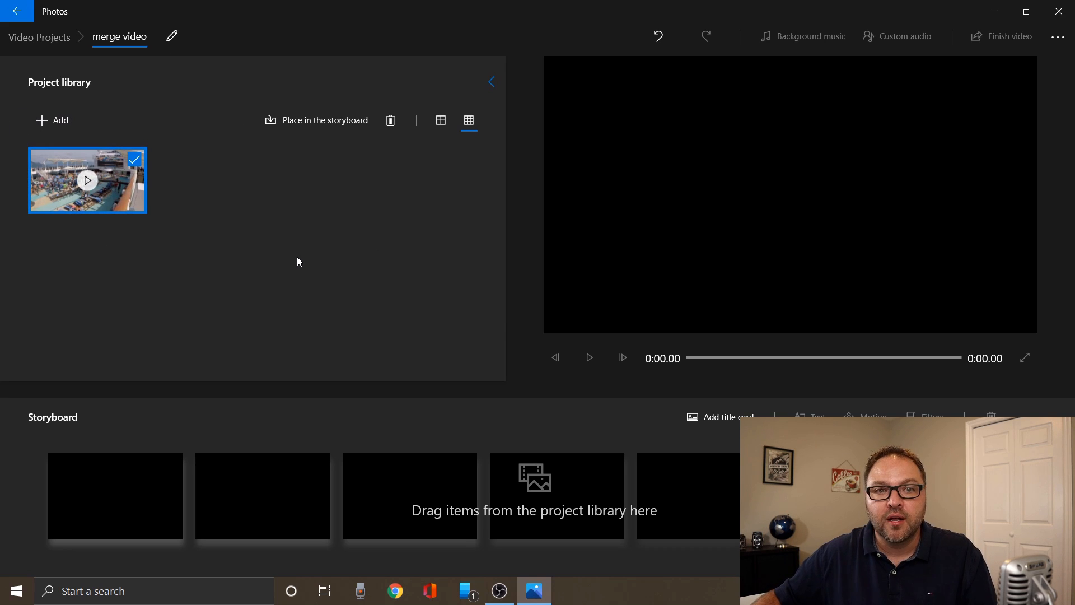
mouse_move(317, 222)
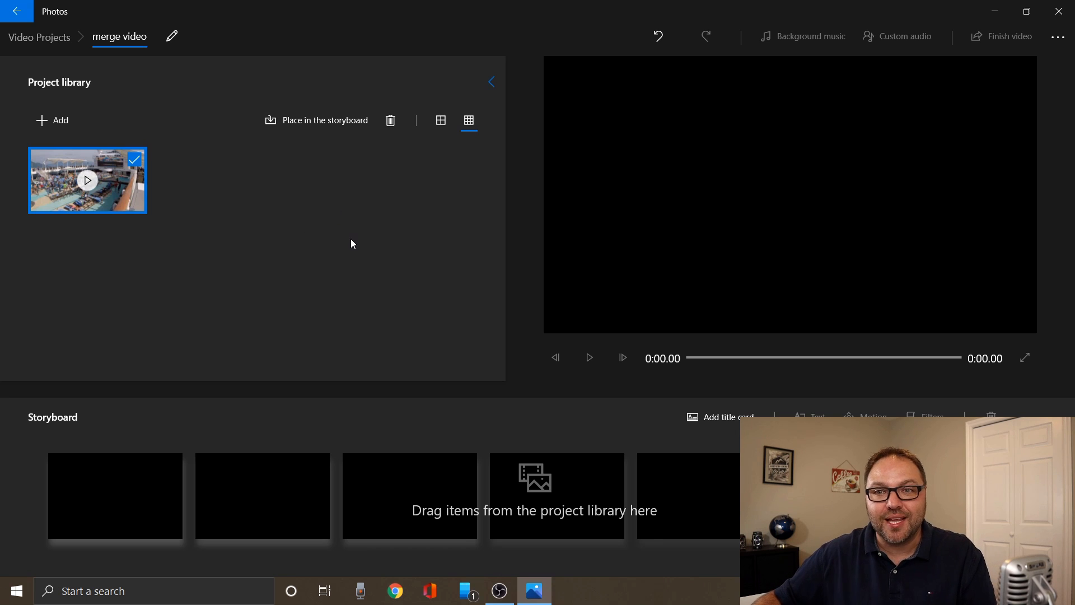
mouse_move(413, 13)
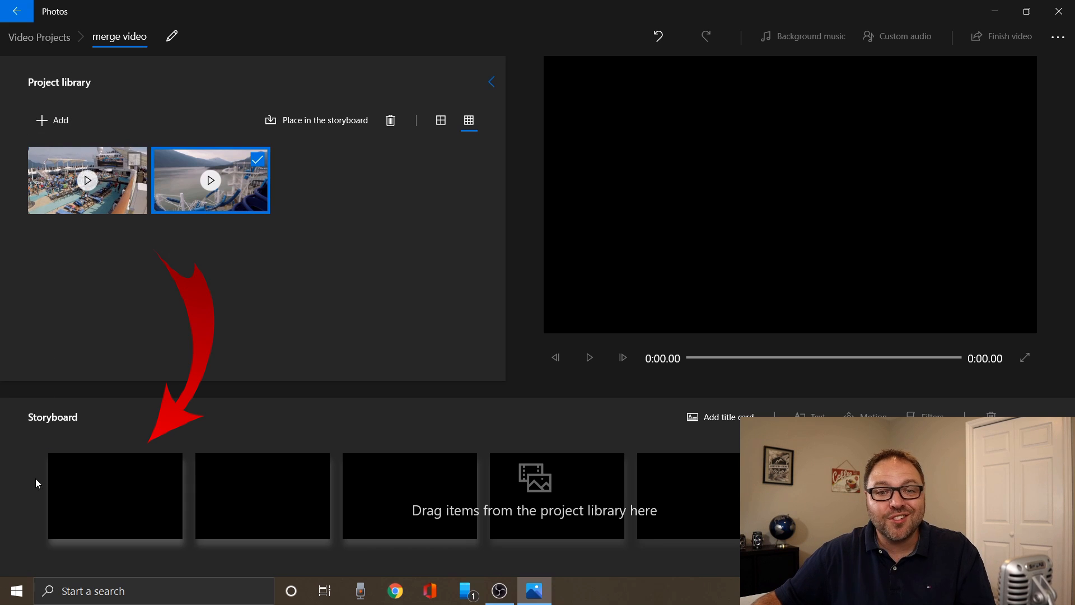
mouse_move(289, 364)
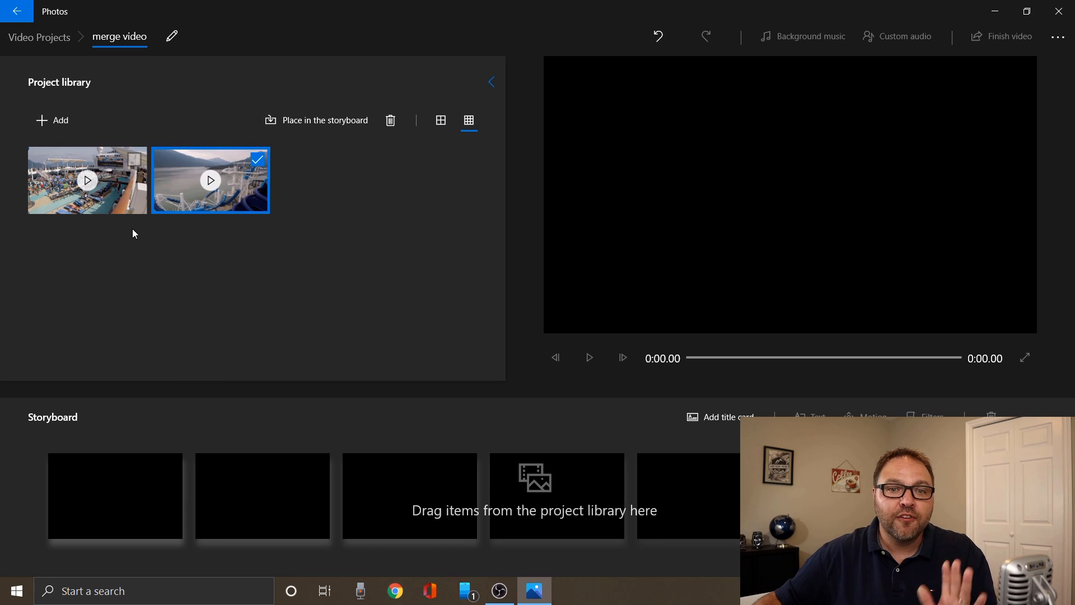
mouse_move(116, 192)
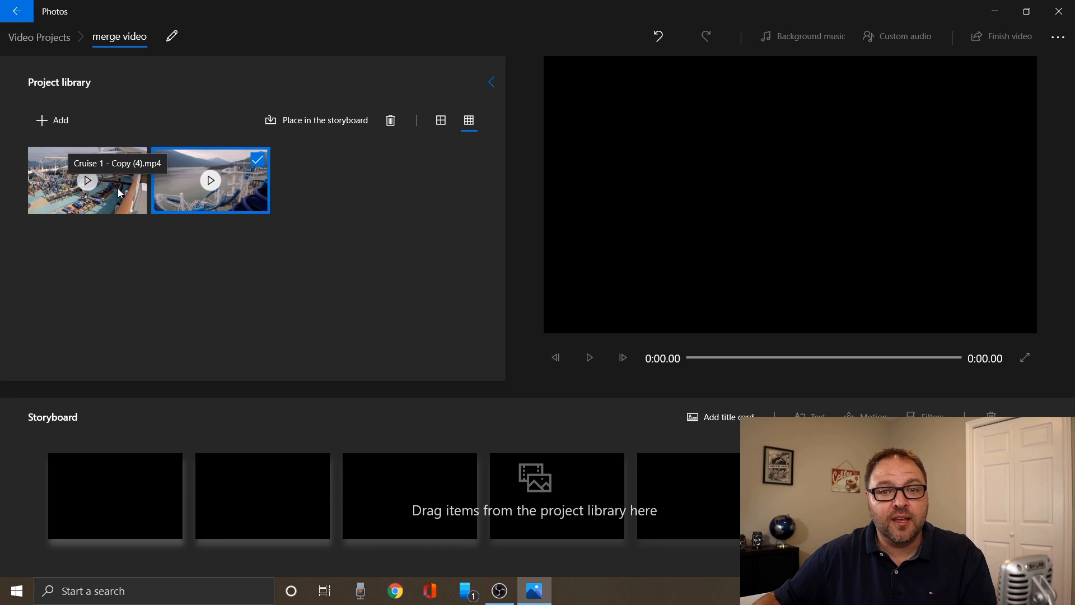
Place Cruise 1 on the storyboard, then add the Cruise 2 harbor clip after it and preview it.
left_click(87, 180)
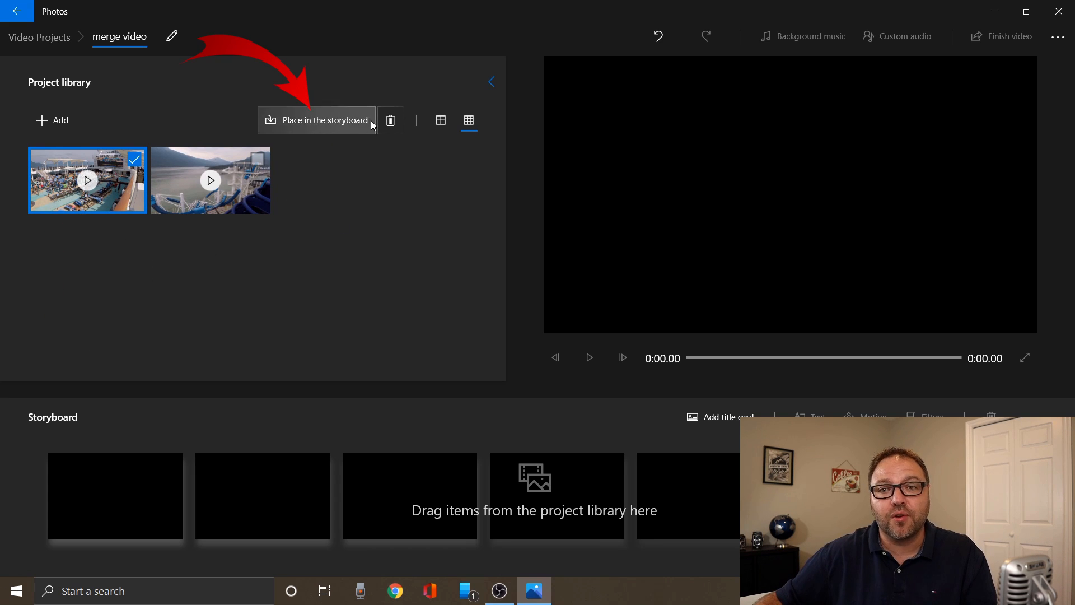
mouse_move(316, 120)
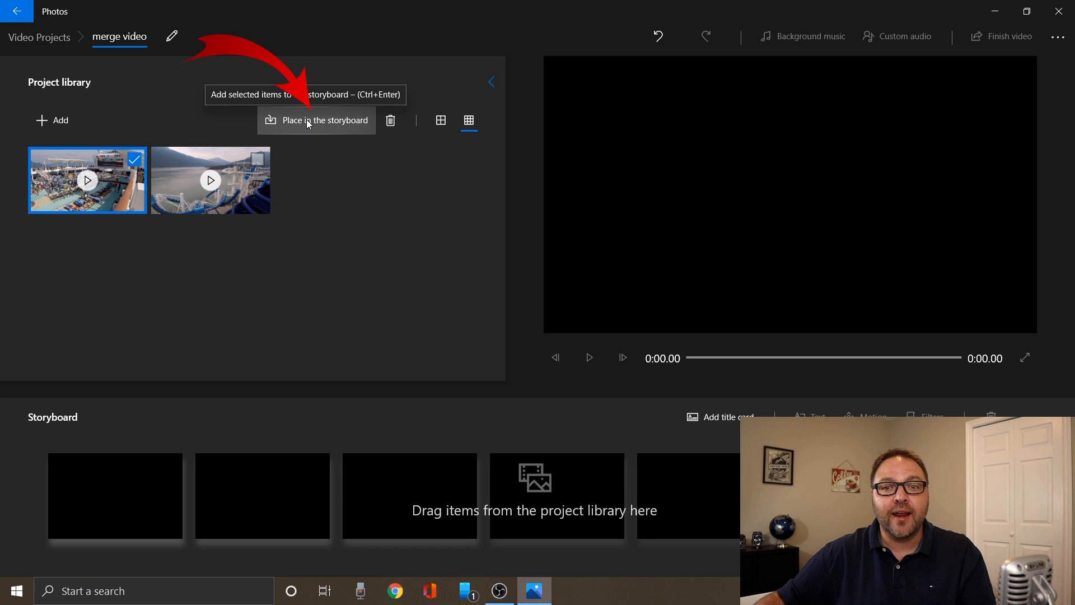
left_click(316, 119)
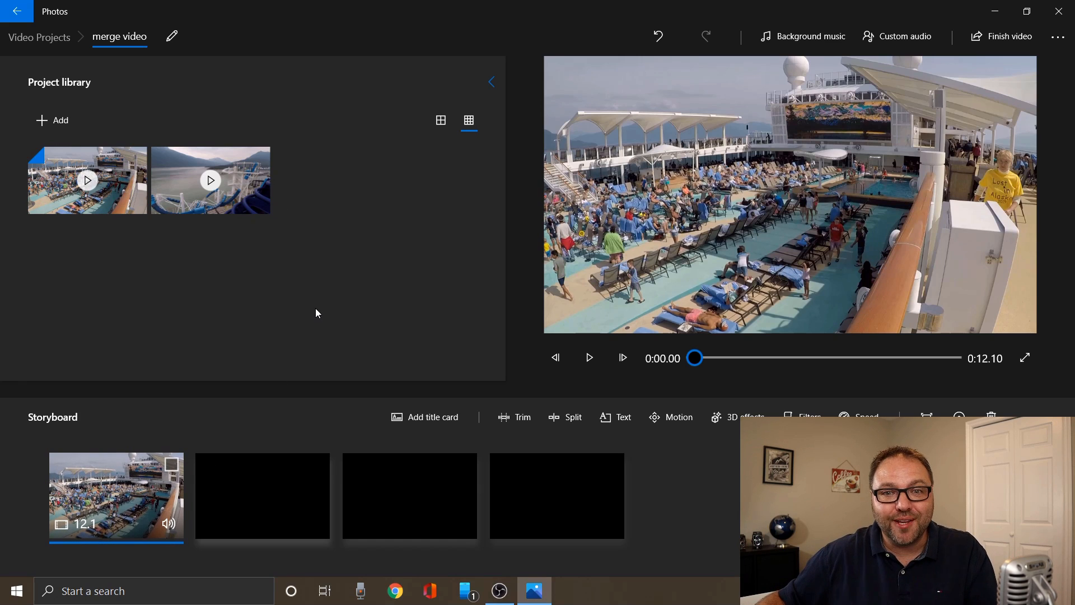
mouse_move(210, 179)
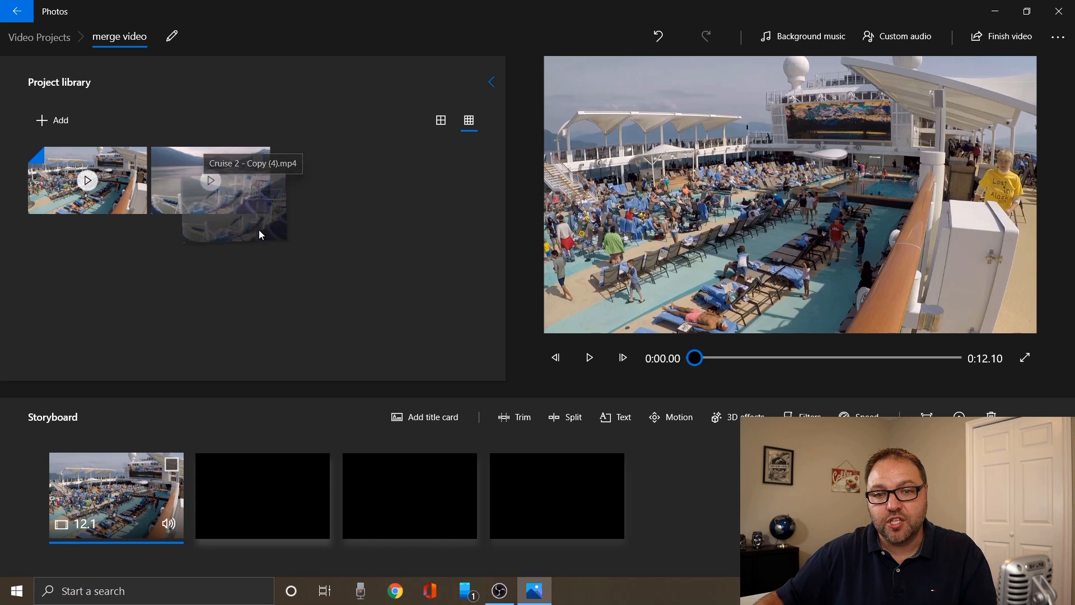
left_click_drag(219, 179, 265, 480)
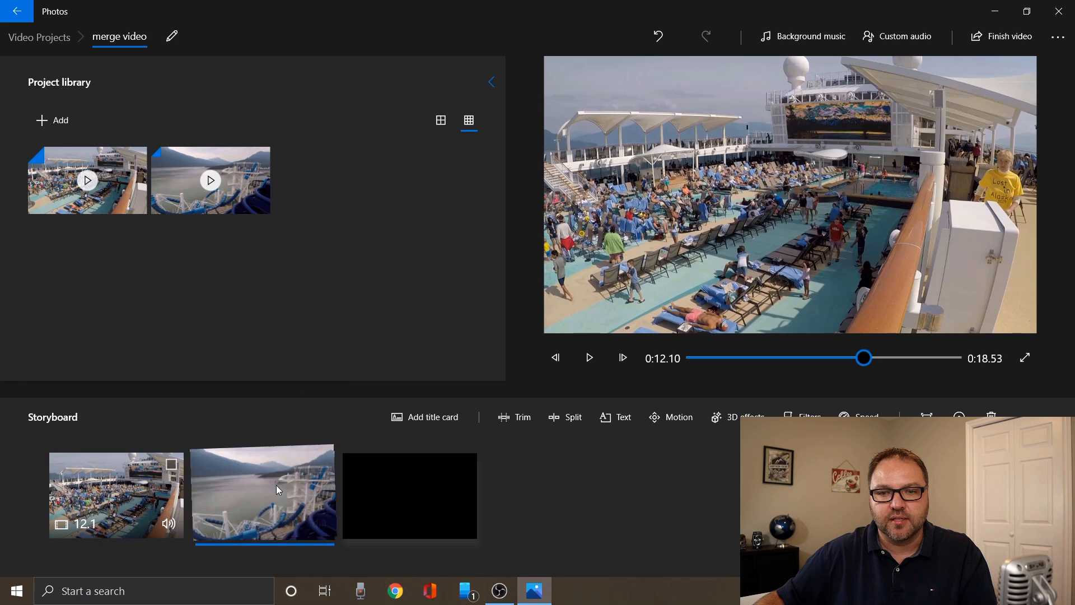
left_click(265, 495)
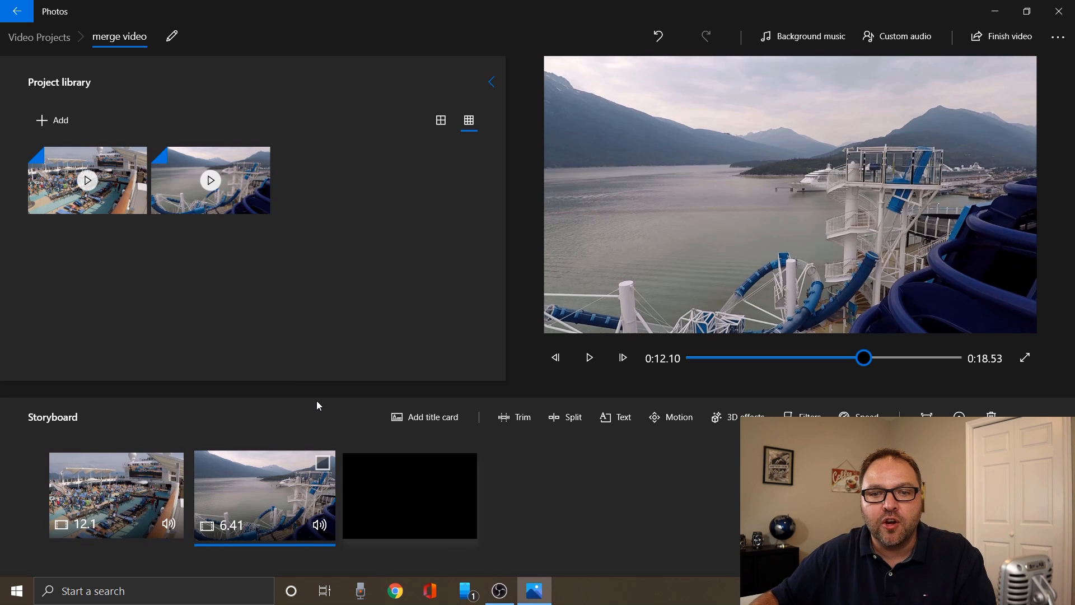
mouse_move(291, 496)
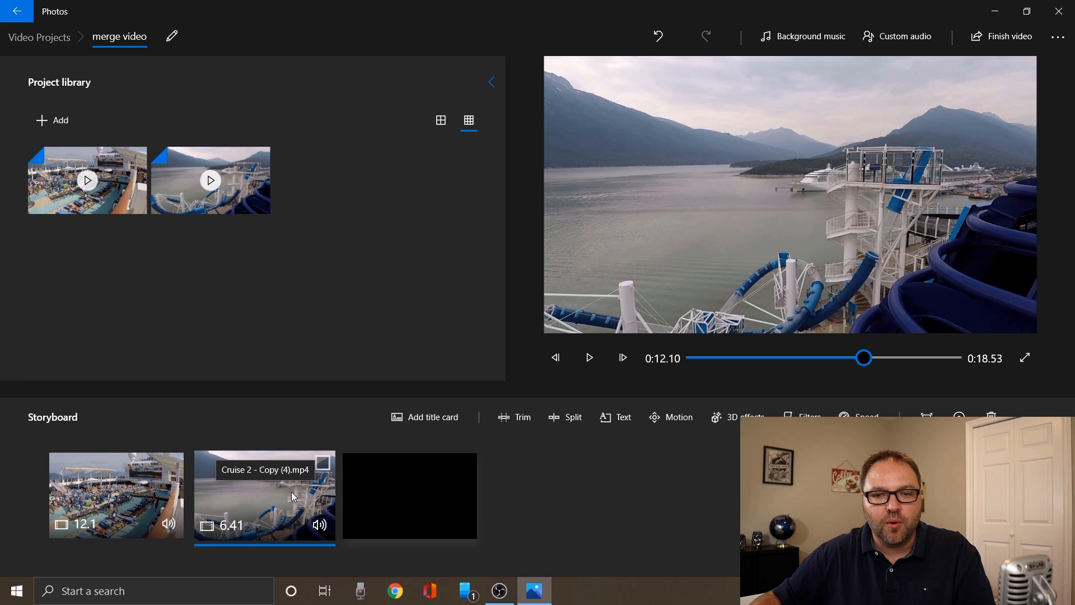
Move the harbor clip to the first storyboard slot and the pool deck clip to the second.
left_click_drag(264, 495, 97, 481)
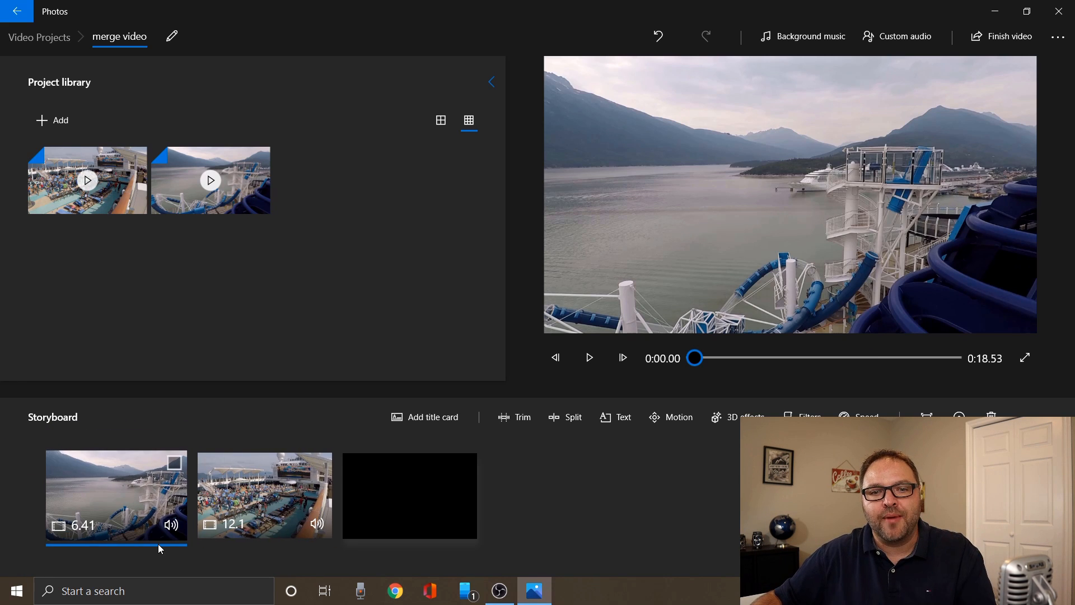
mouse_move(367, 469)
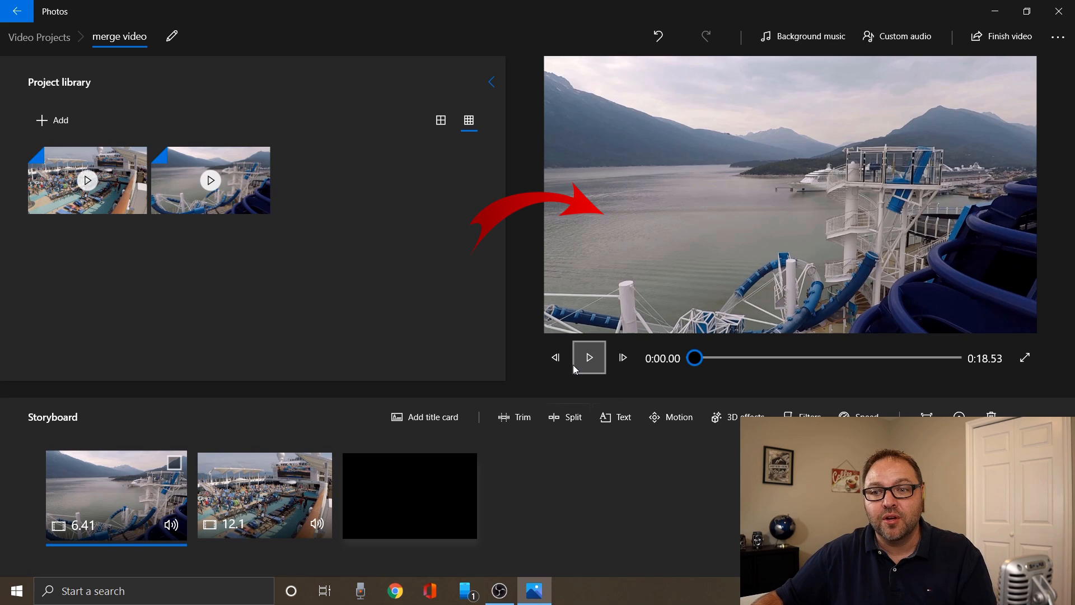
mouse_move(588, 356)
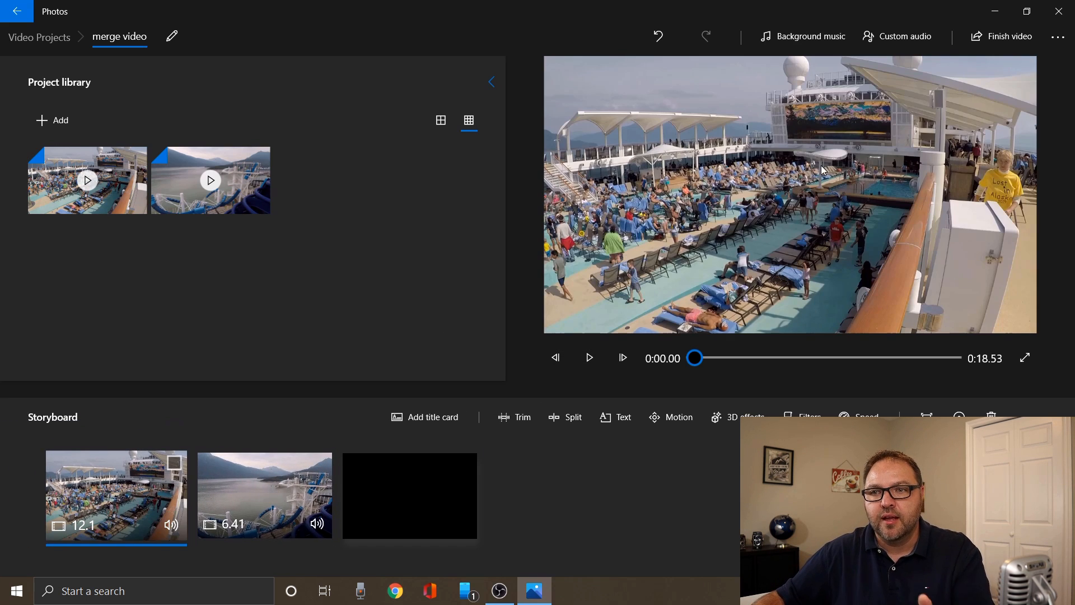
mouse_move(116, 496)
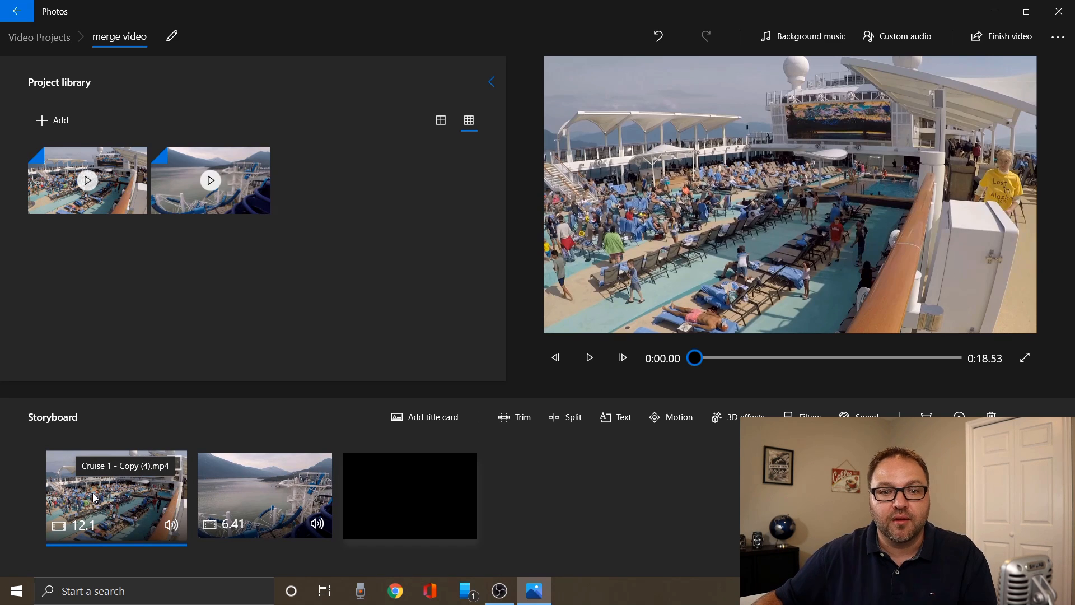
left_click_drag(117, 495, 313, 484)
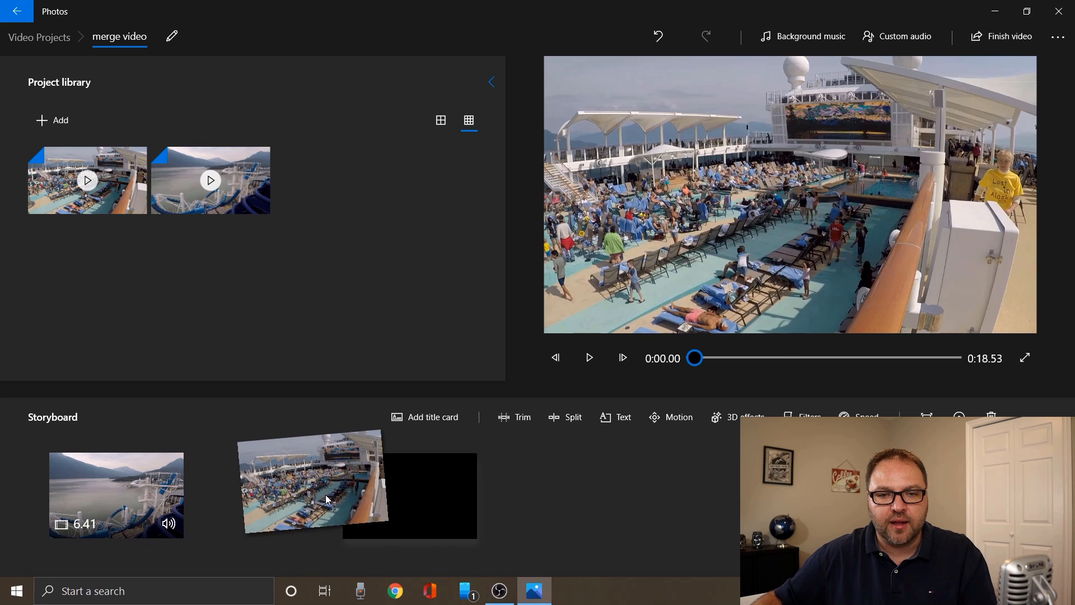
left_click_drag(694, 358, 784, 358)
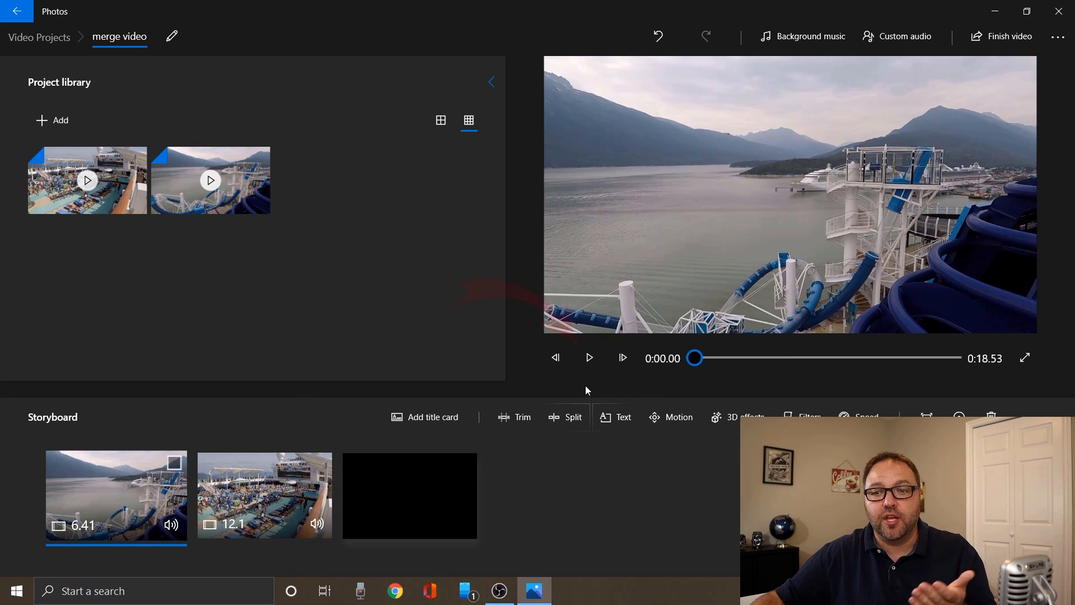
left_click(588, 357)
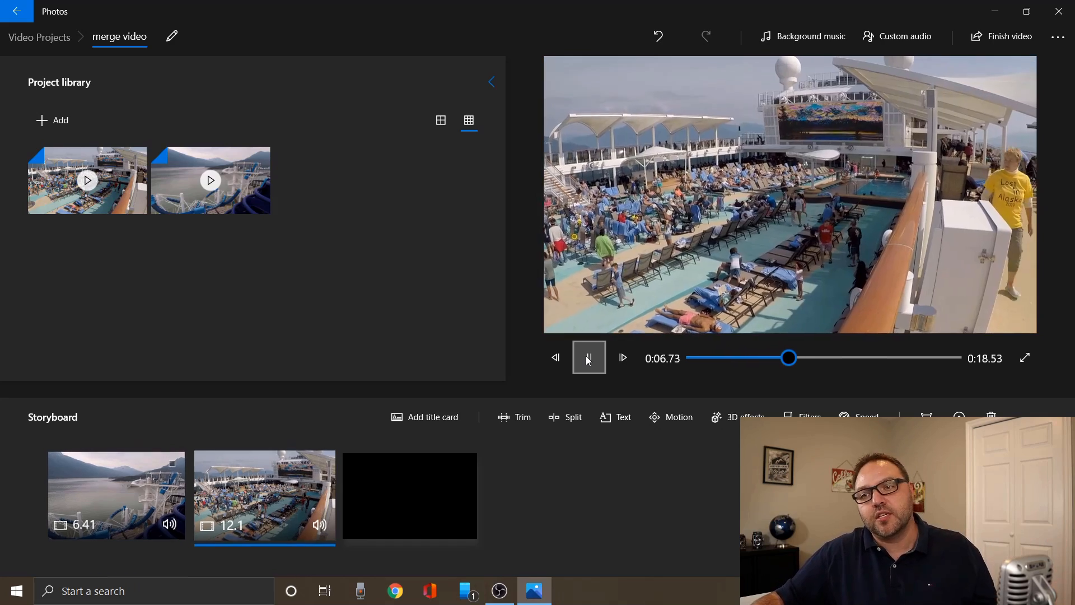
left_click(588, 358)
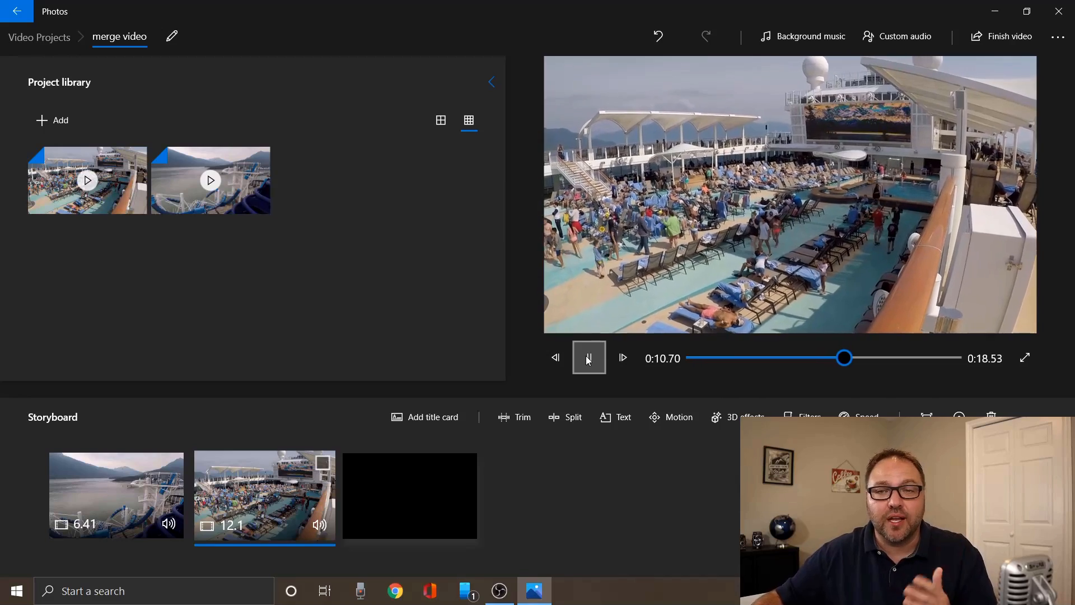
left_click(588, 357)
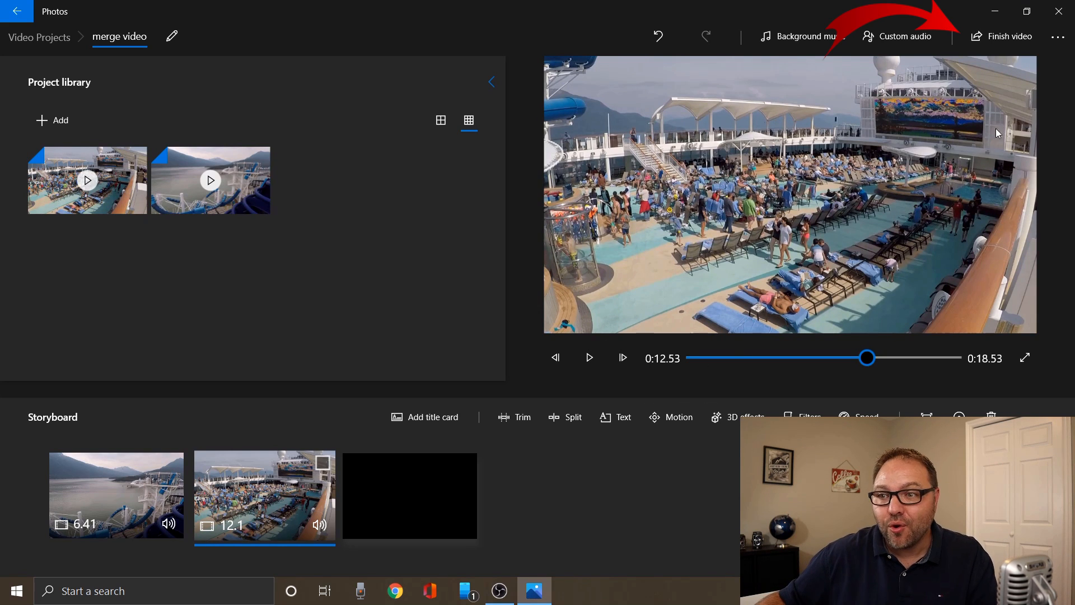
mouse_move(1009, 36)
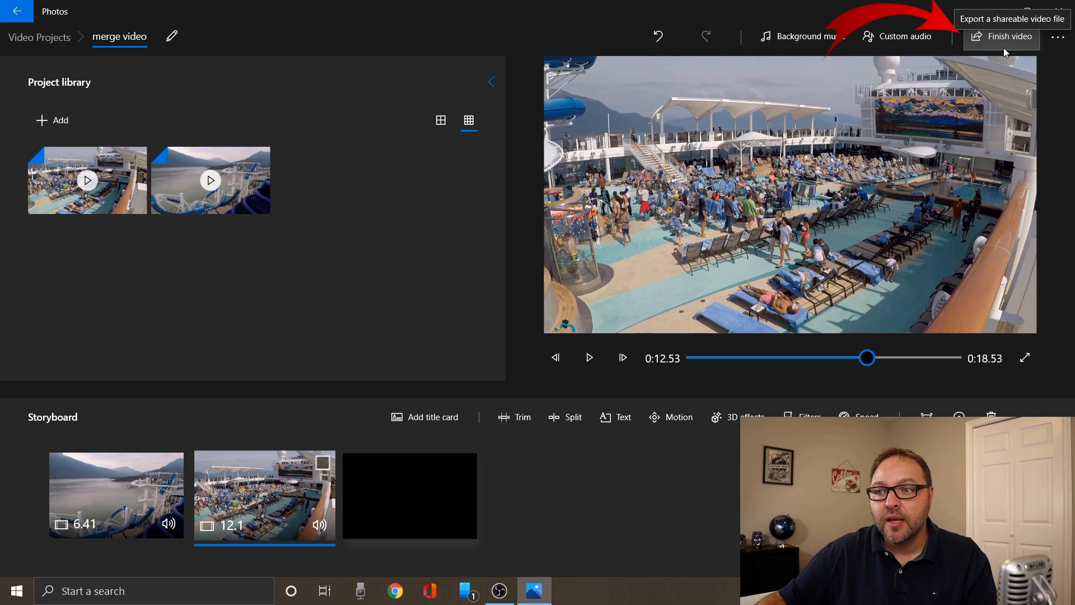
In the Finish video dialog, choose High 1080p video quality for the export.
left_click(1007, 36)
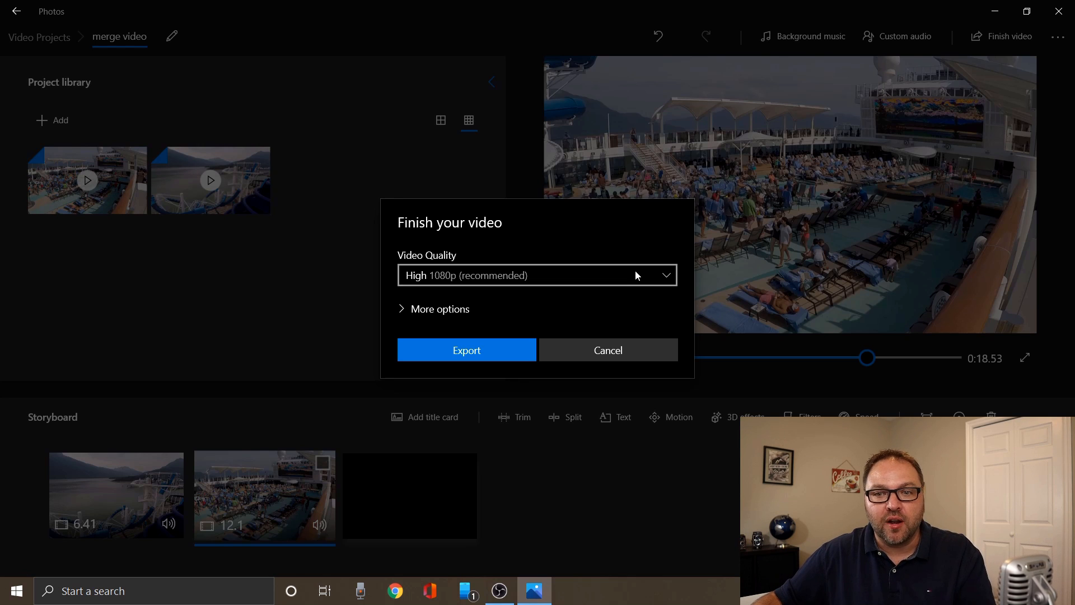
left_click(536, 275)
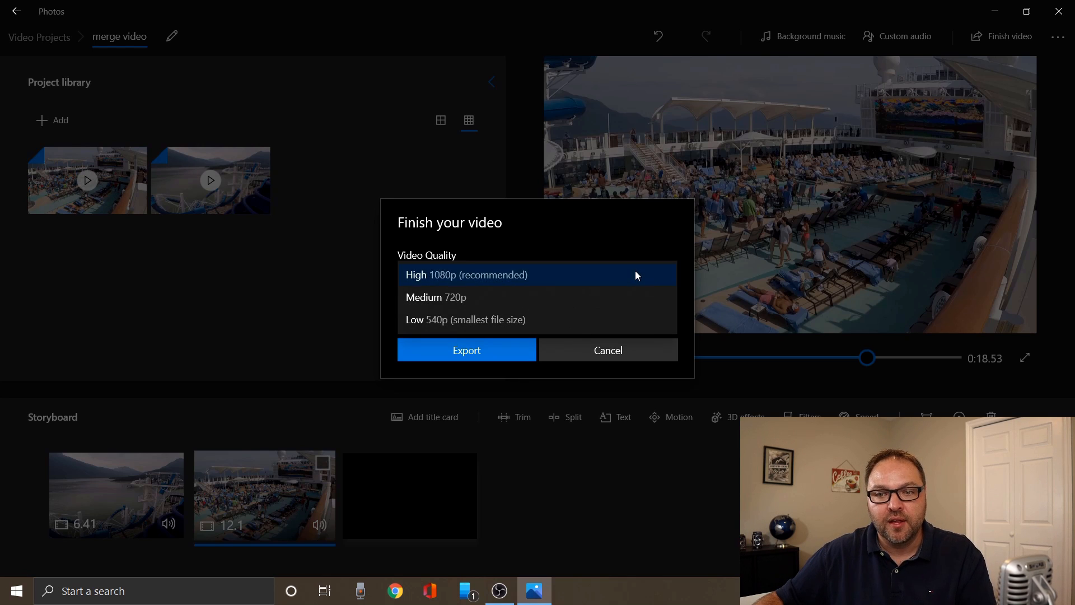
left_click(466, 276)
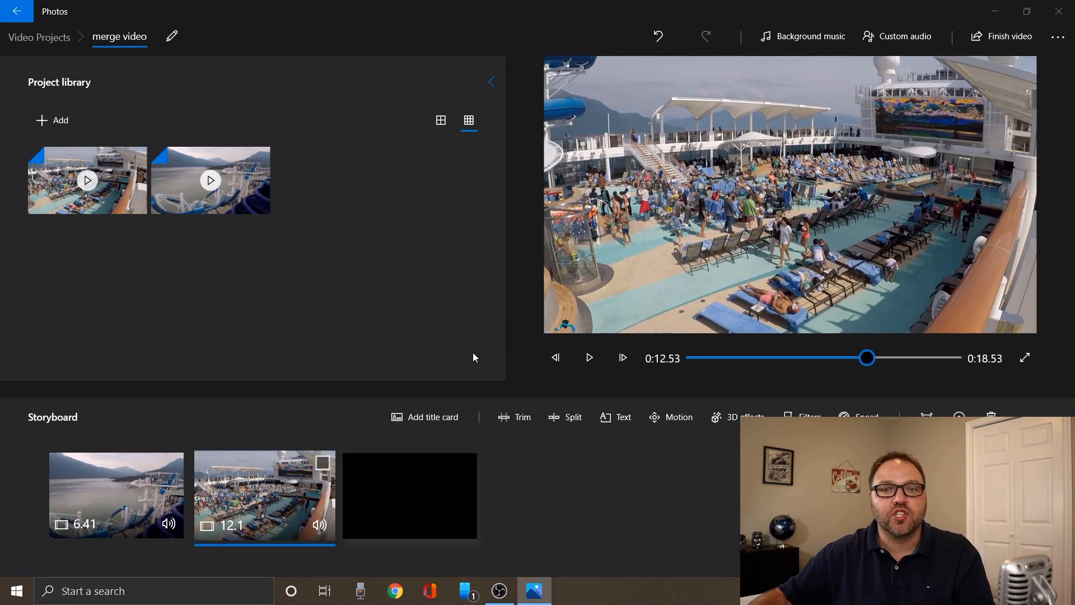
Export the merged video to the desktop as merge video.mp4.
left_click(1007, 36)
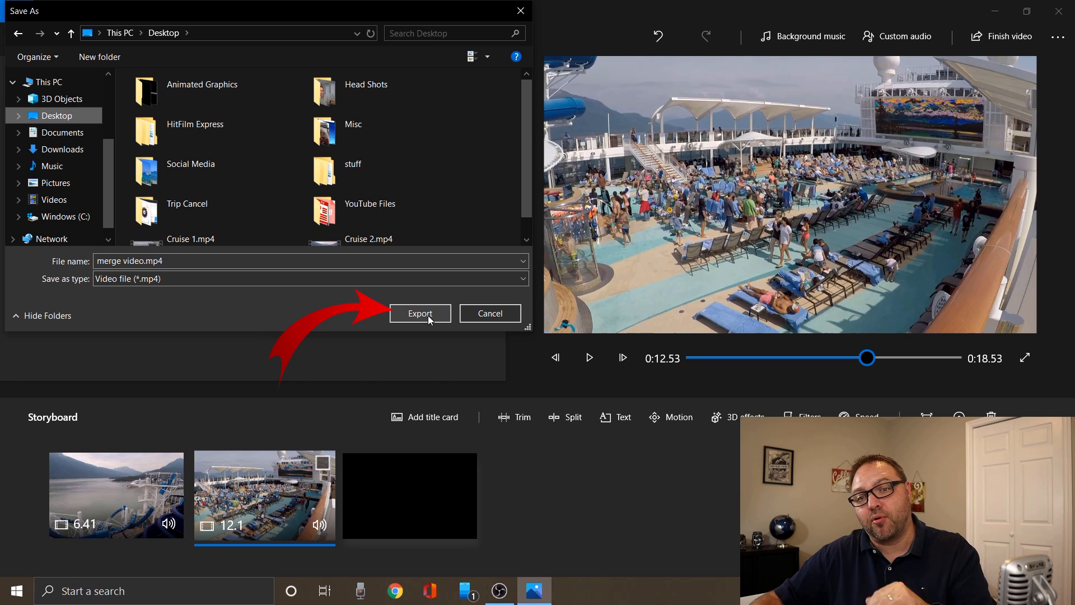
left_click(419, 314)
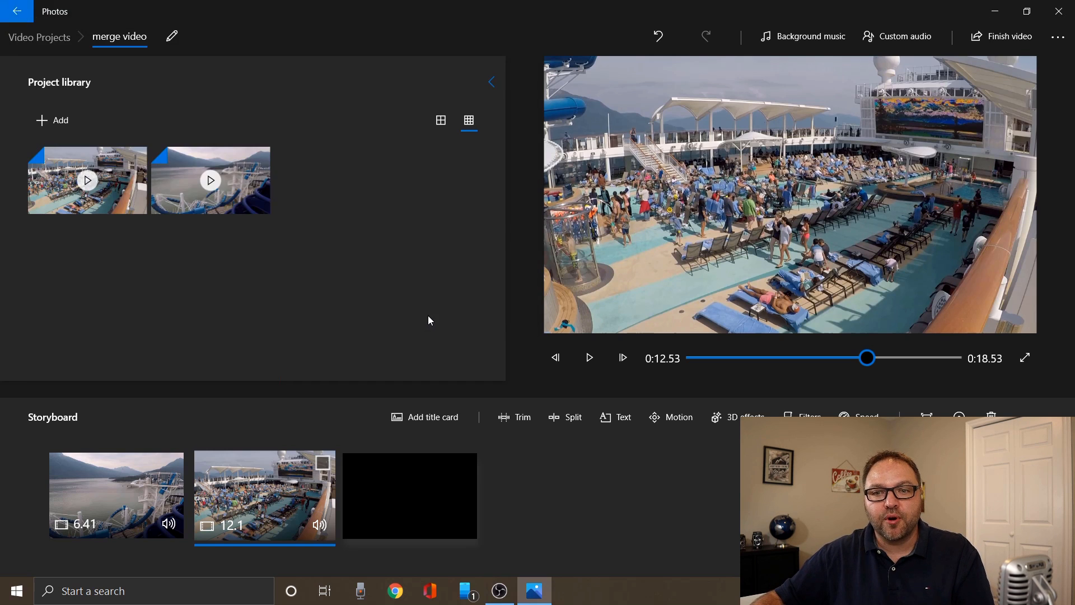
left_click(1007, 35)
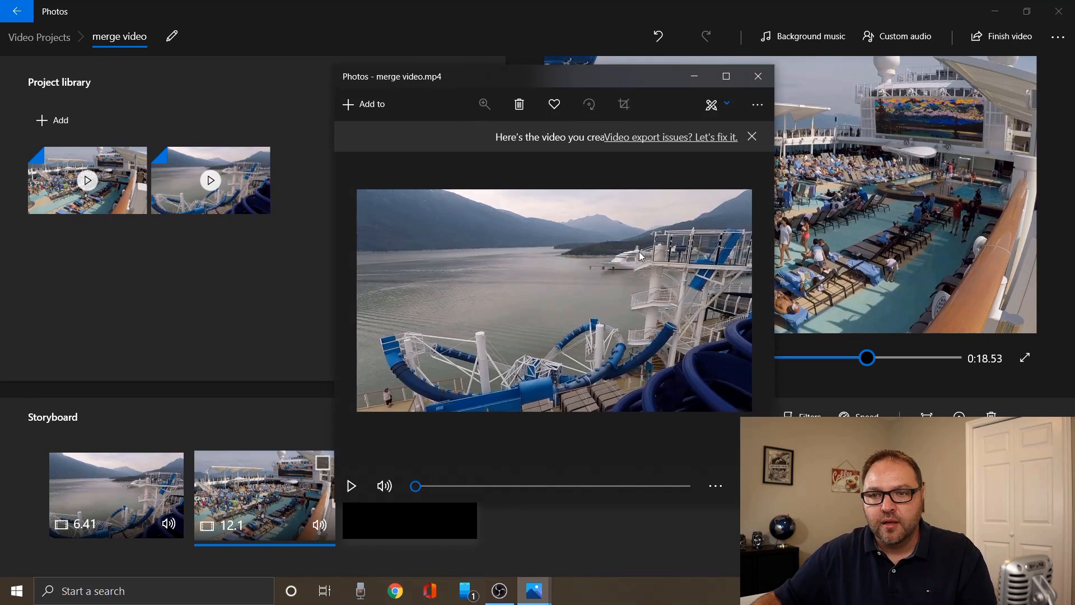
Close the export preview, minimize Photos and play merge video.mp4 from the desktop in VLC.
left_click(759, 76)
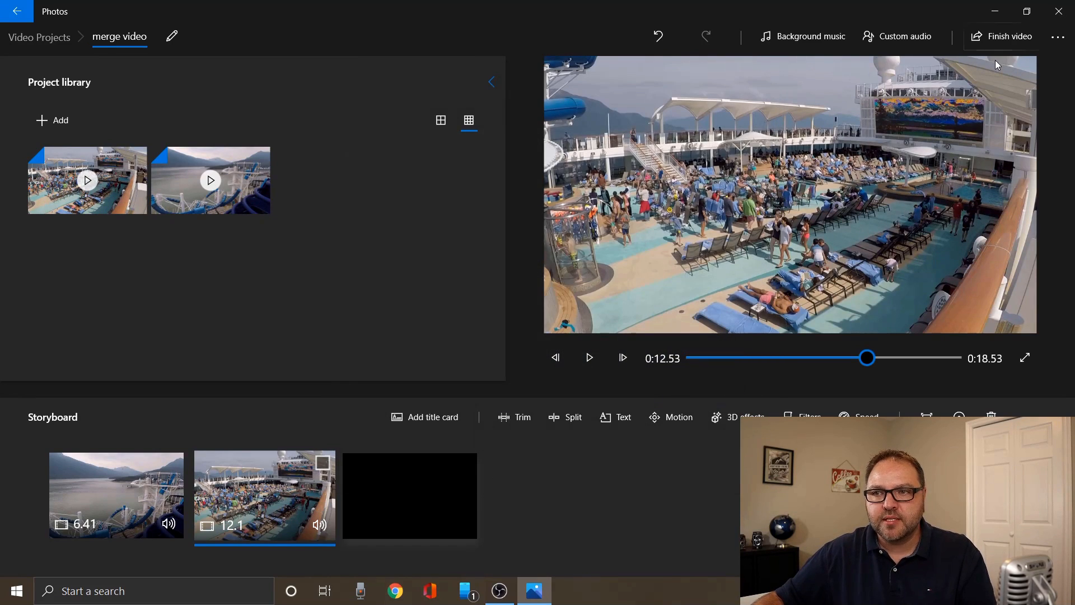
mouse_move(994, 11)
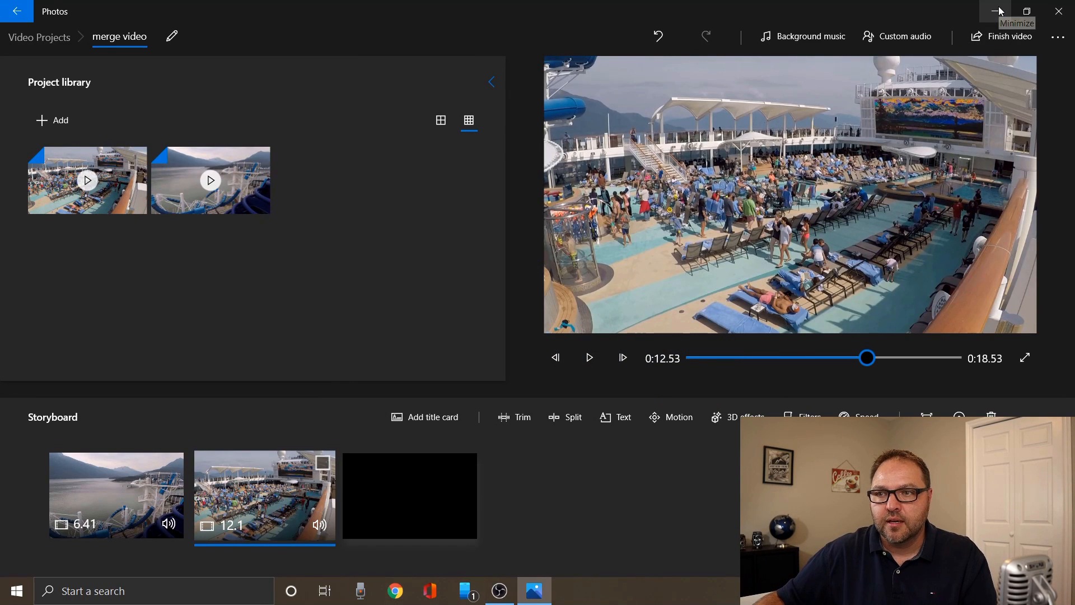
left_click(995, 11)
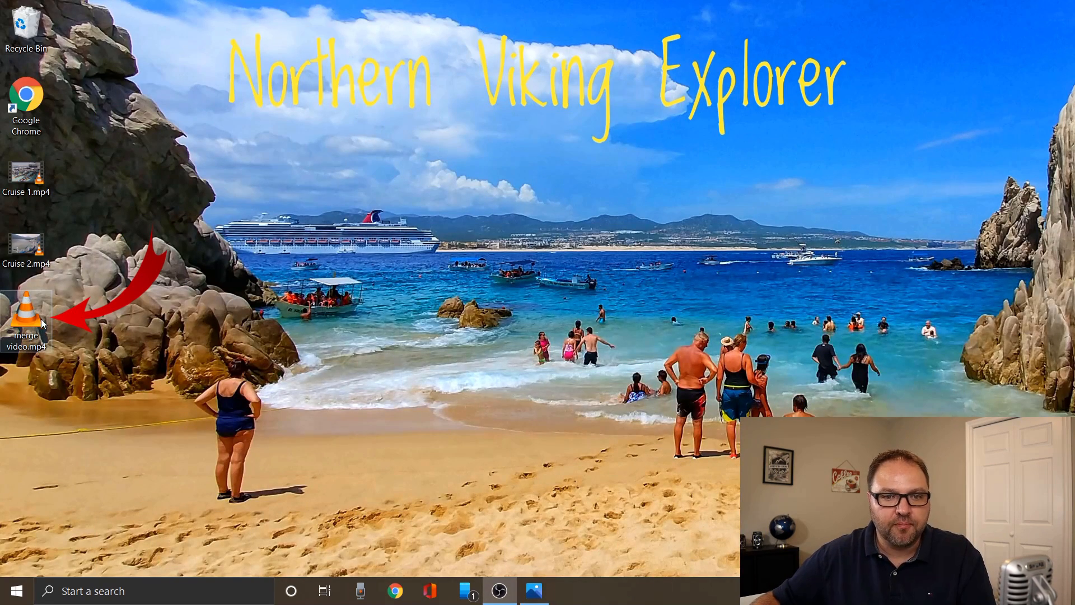
double_click(26, 311)
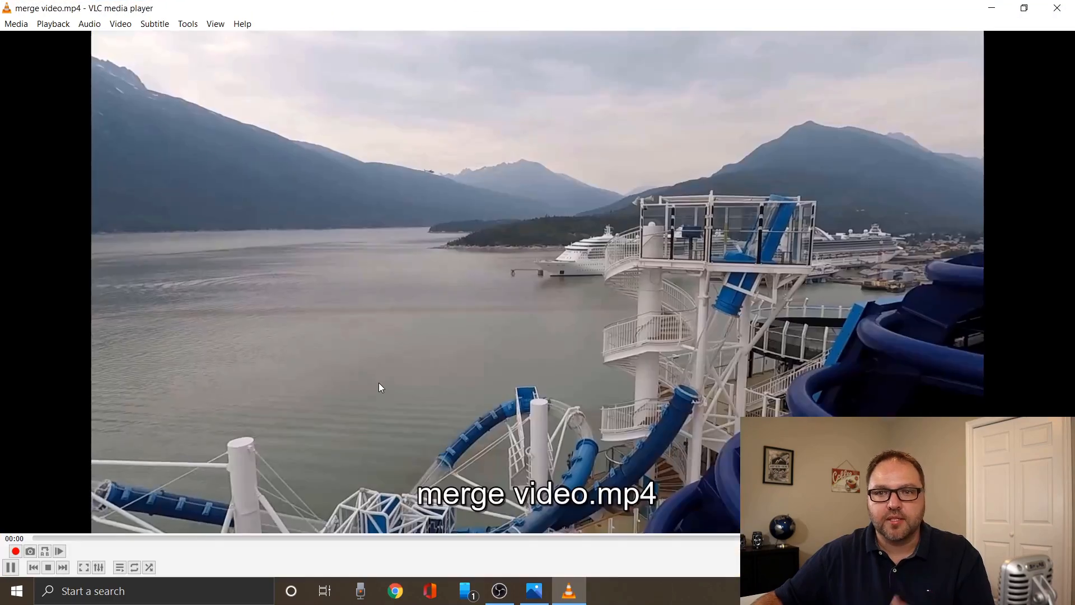